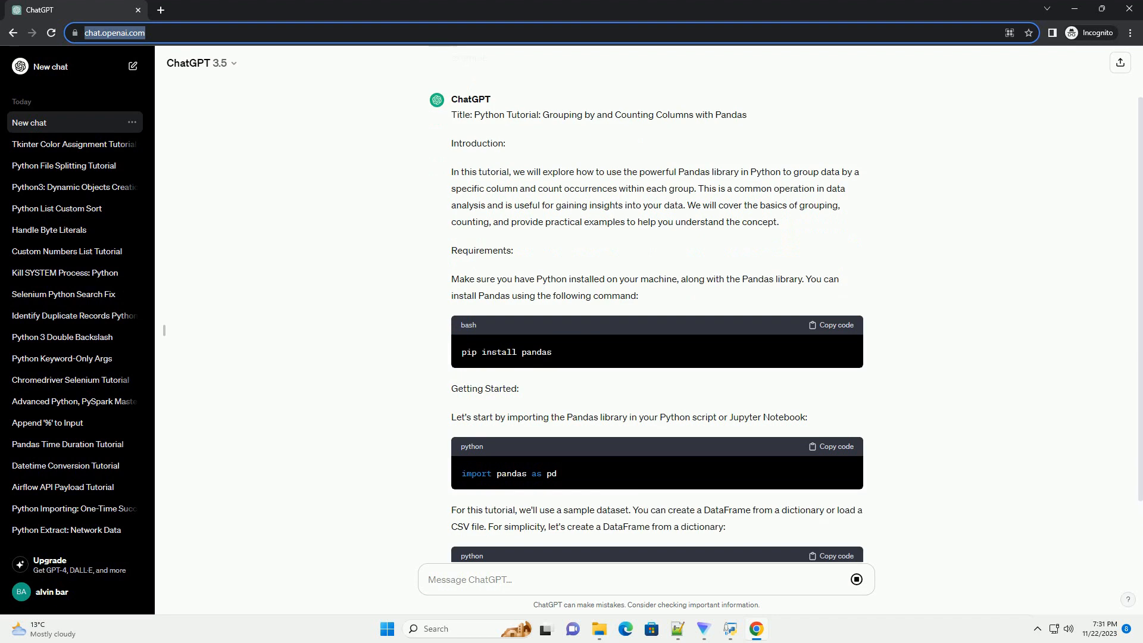
pyautogui.scroll(-3)
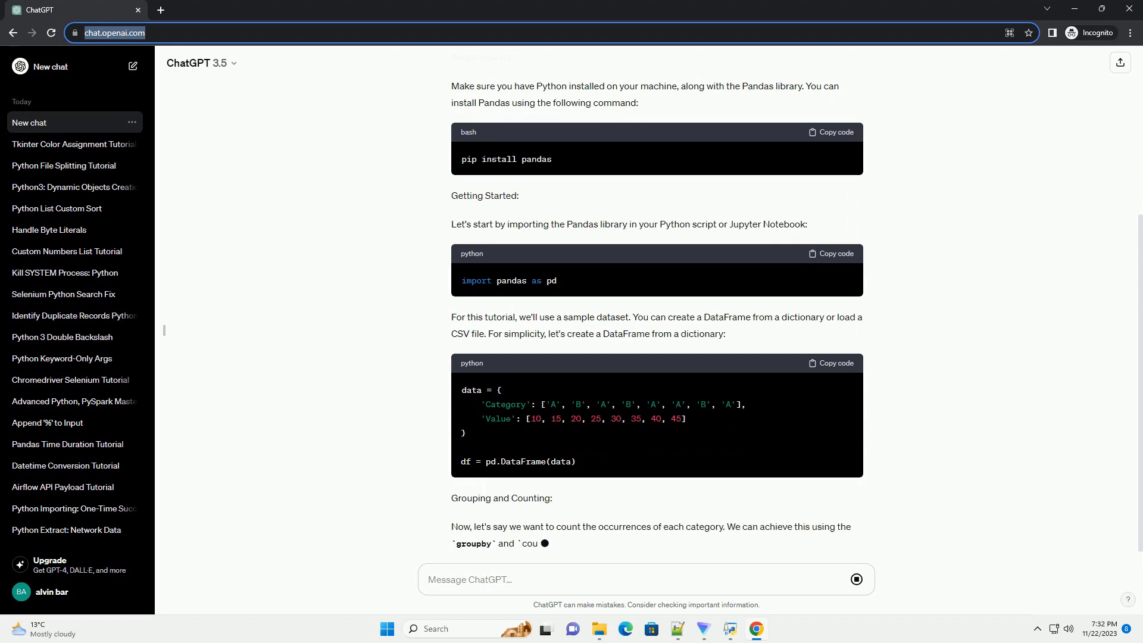
pyautogui.scroll(-3)
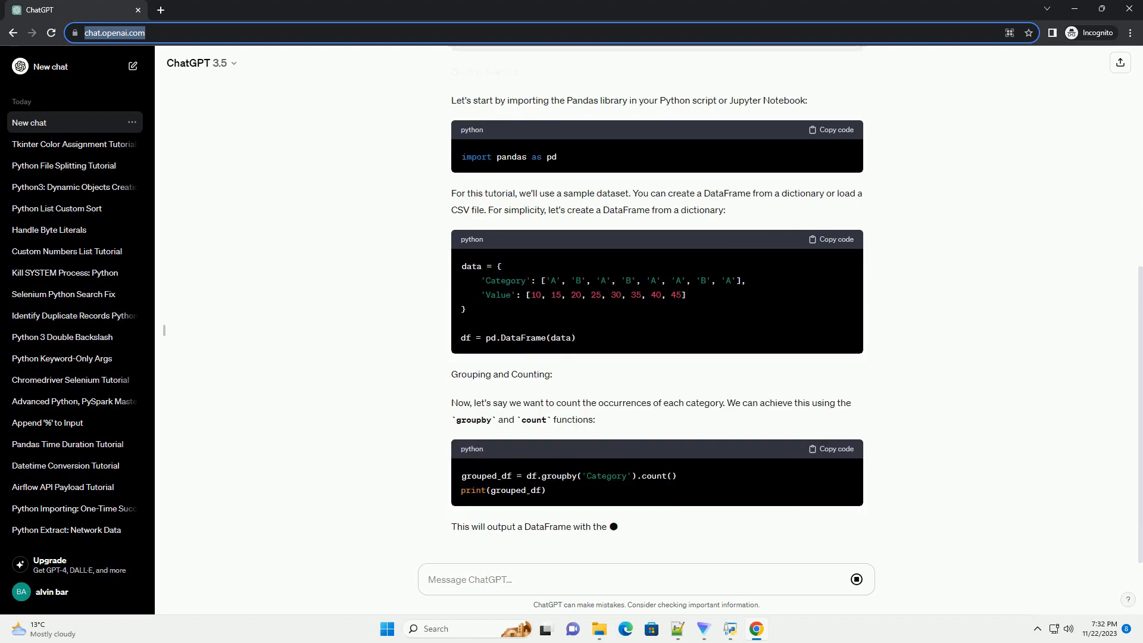
pyautogui.scroll(-3)
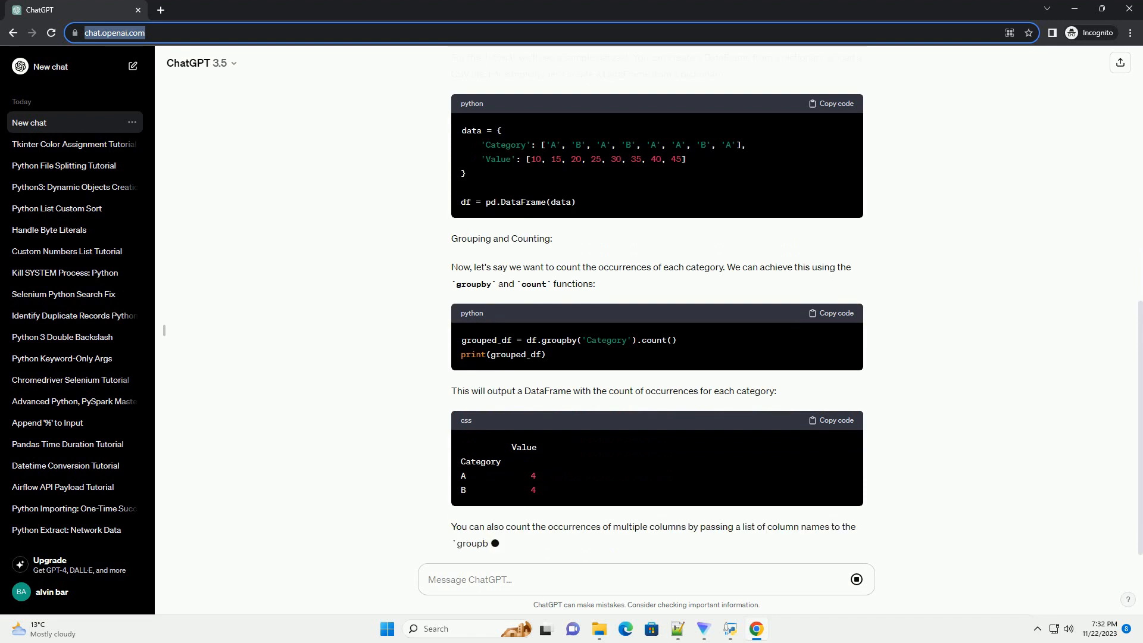
pyautogui.scroll(-3)
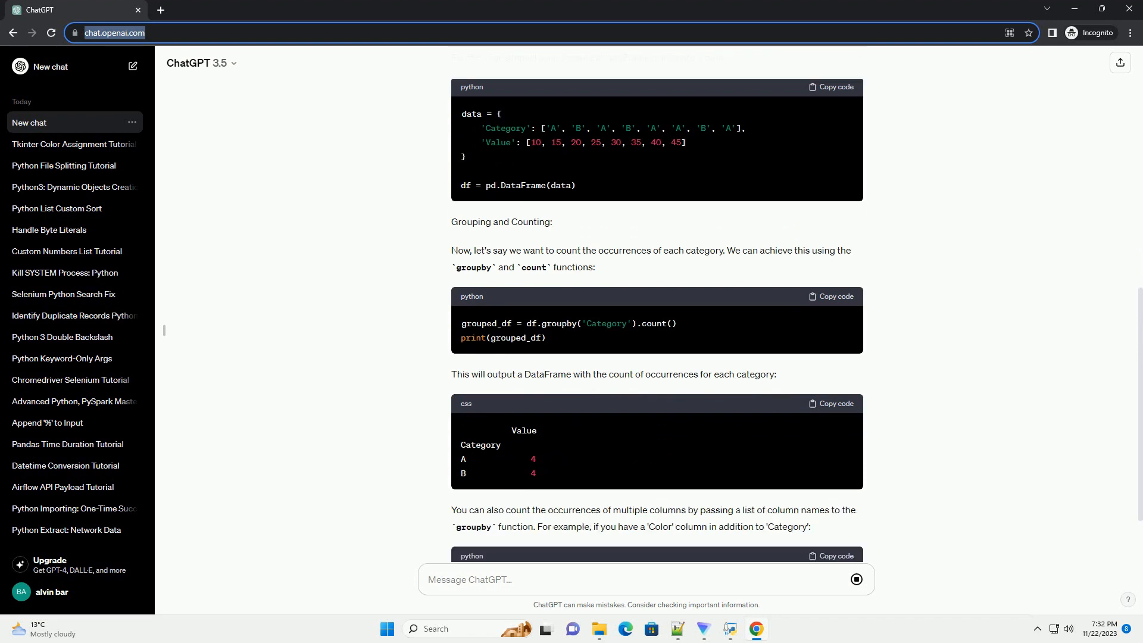
pyautogui.scroll(-3)
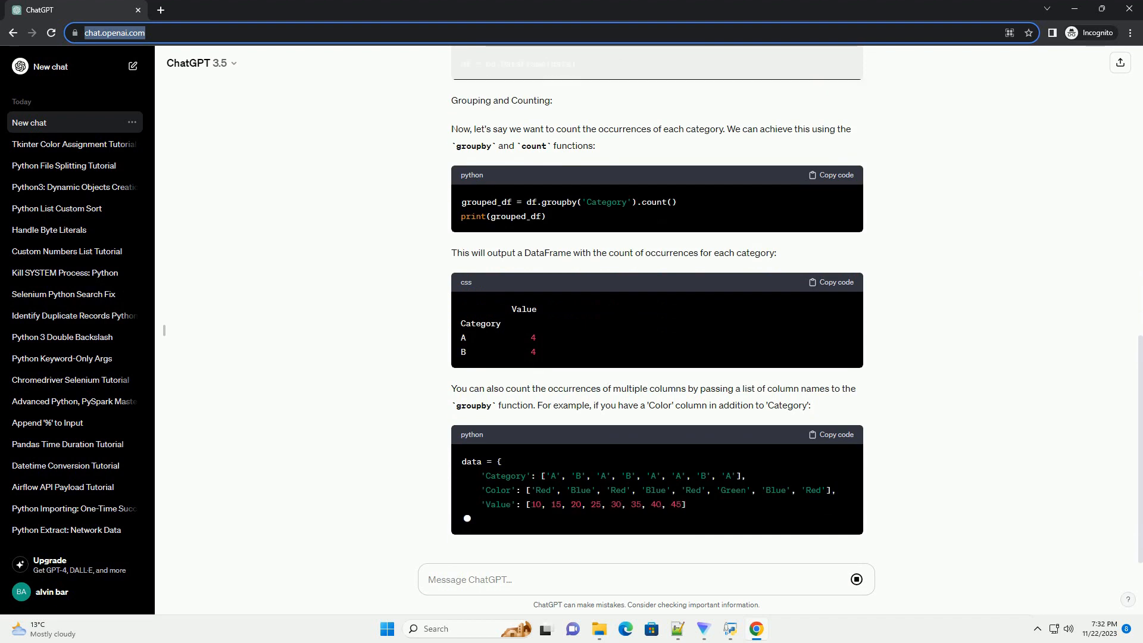
pyautogui.scroll(-3)
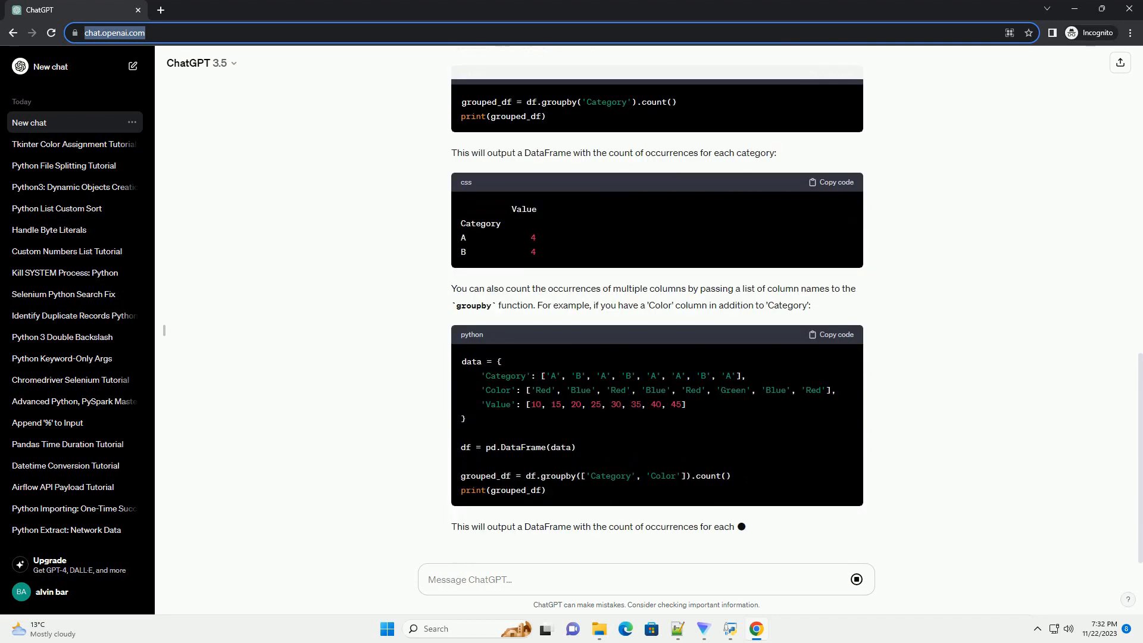
pyautogui.scroll(-3)
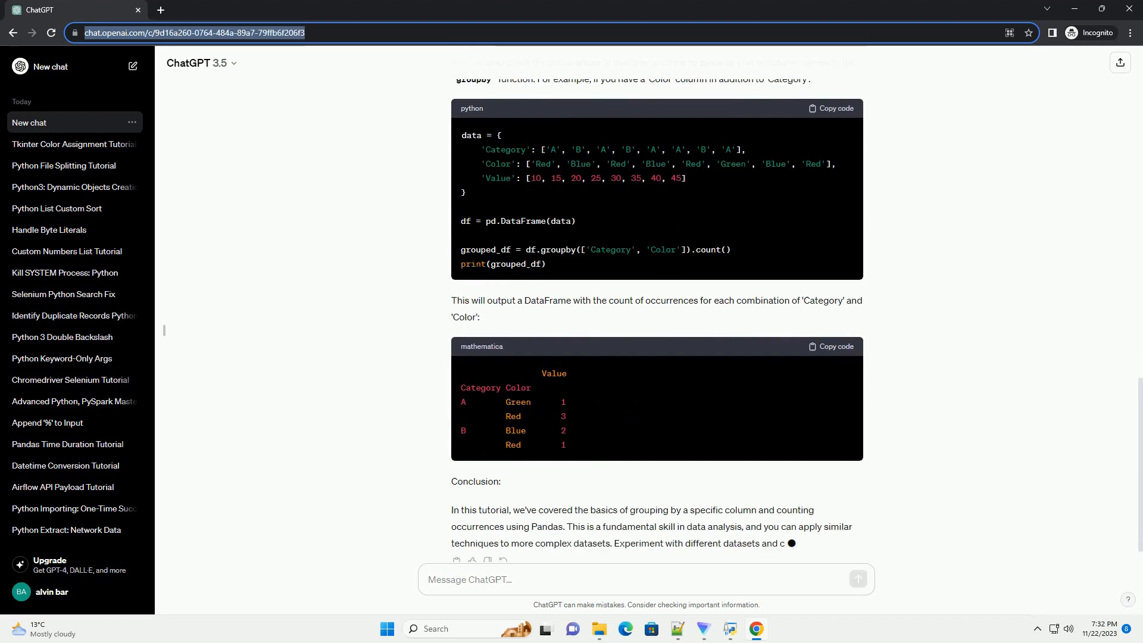
pyautogui.scroll(-3)
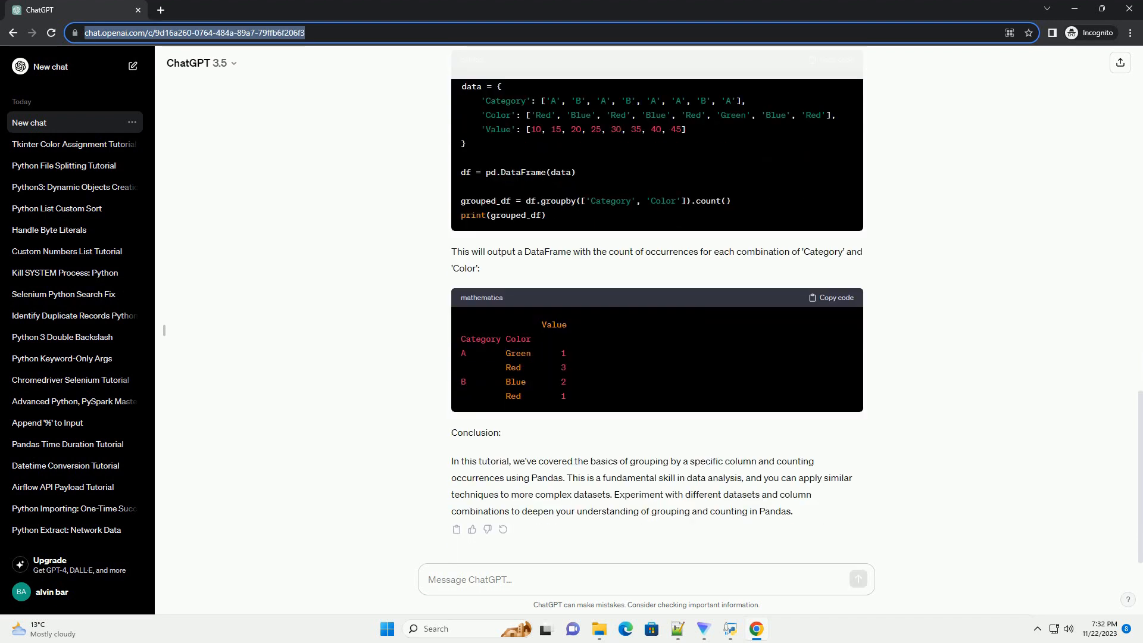